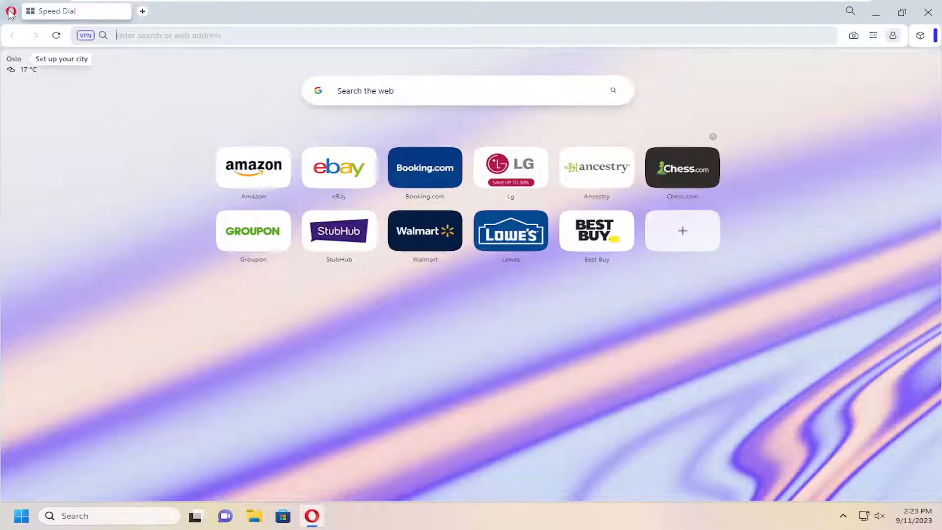
Open Opera Settings and scroll to the Search engine section showing Google Search.
left_click(9, 10)
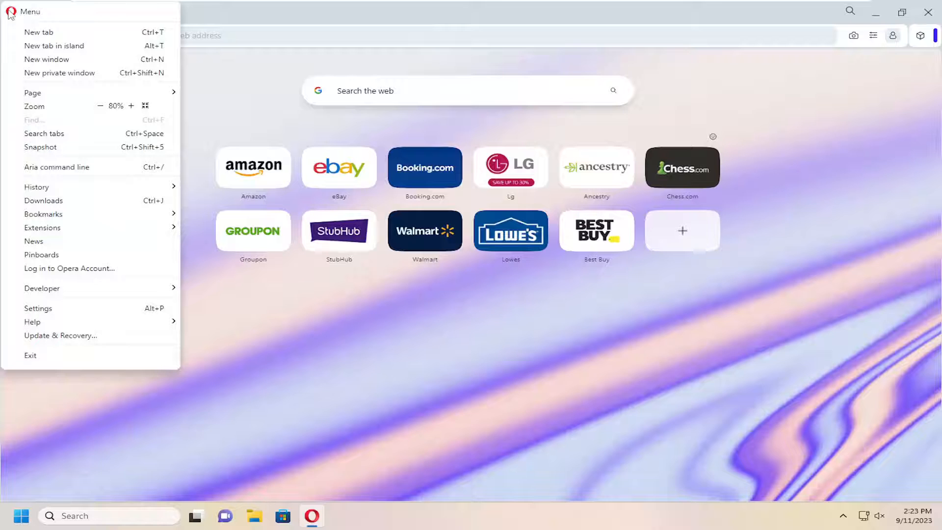
left_click(38, 308)
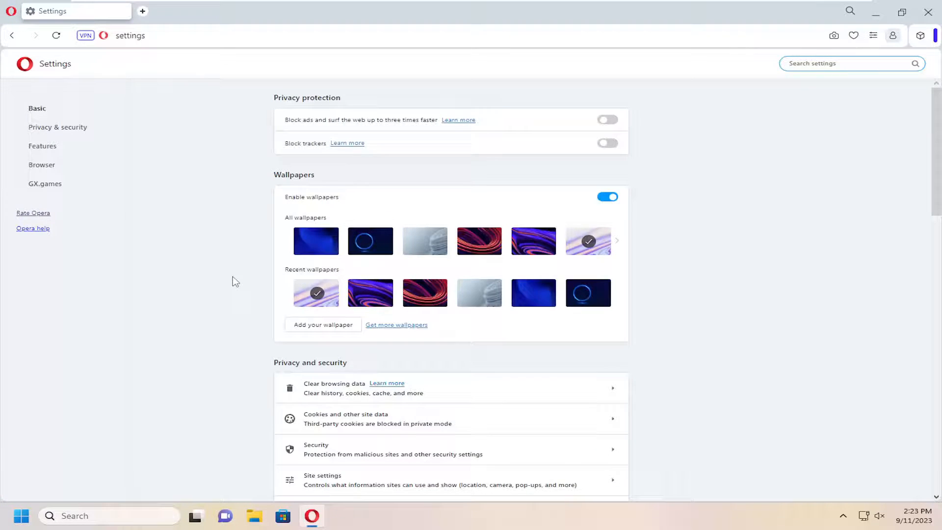
scroll("down", 3)
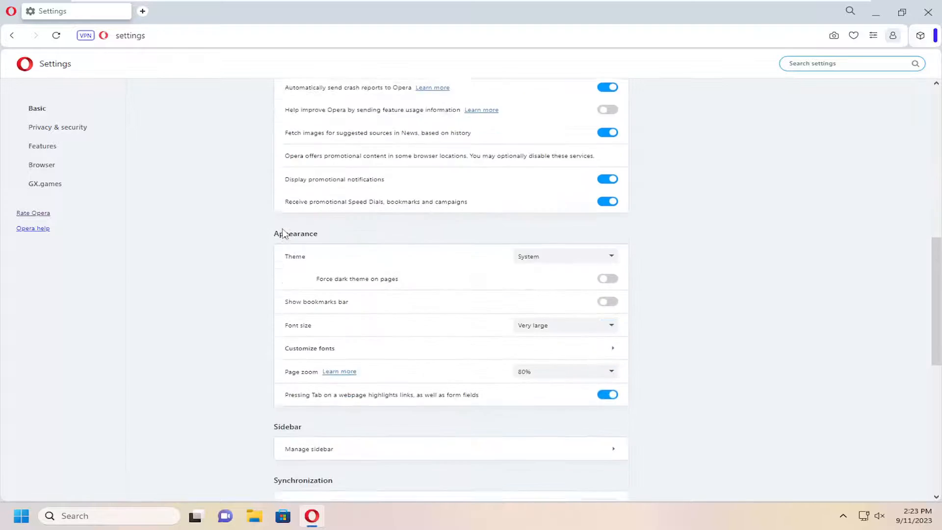
scroll("down", 3)
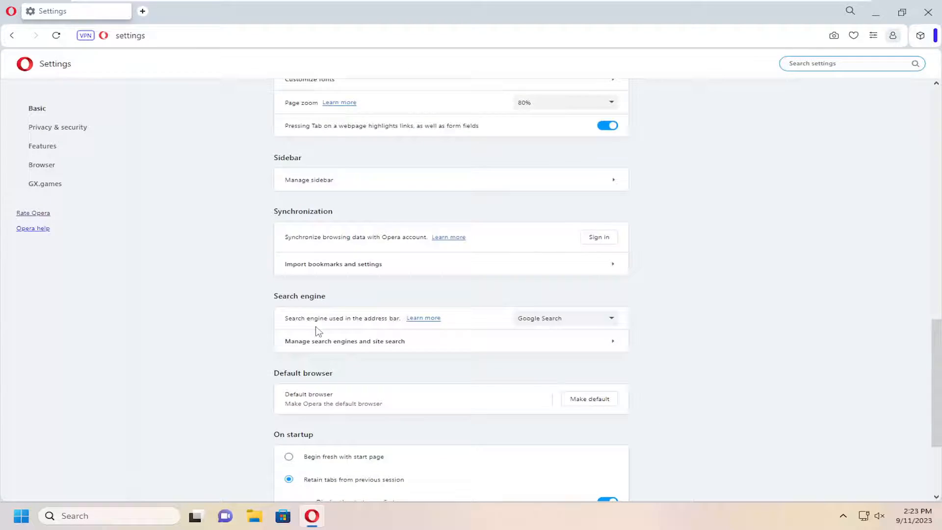
mouse_move(347, 328)
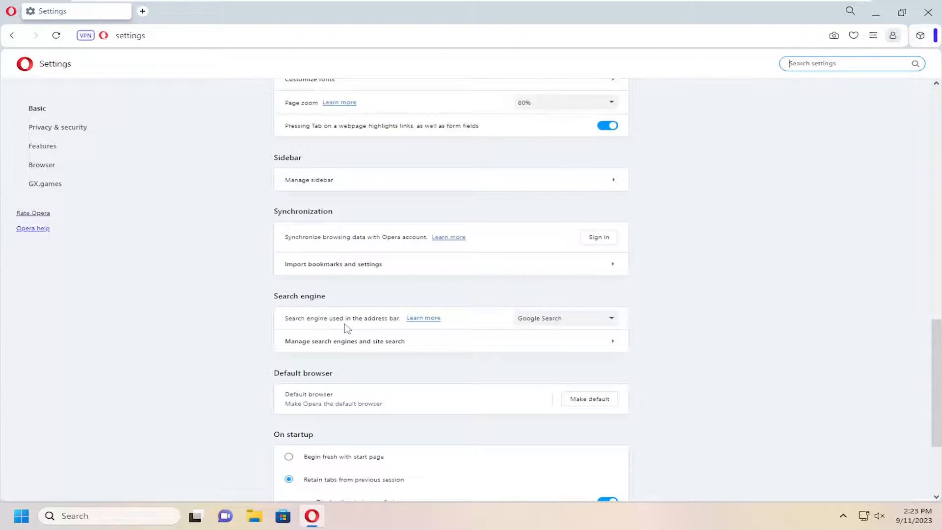
left_click(591, 318)
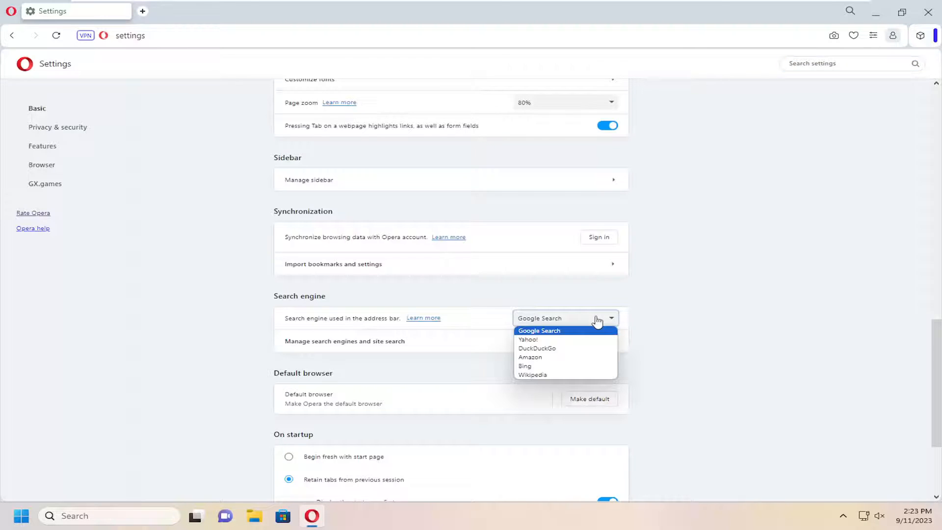
mouse_move(541, 366)
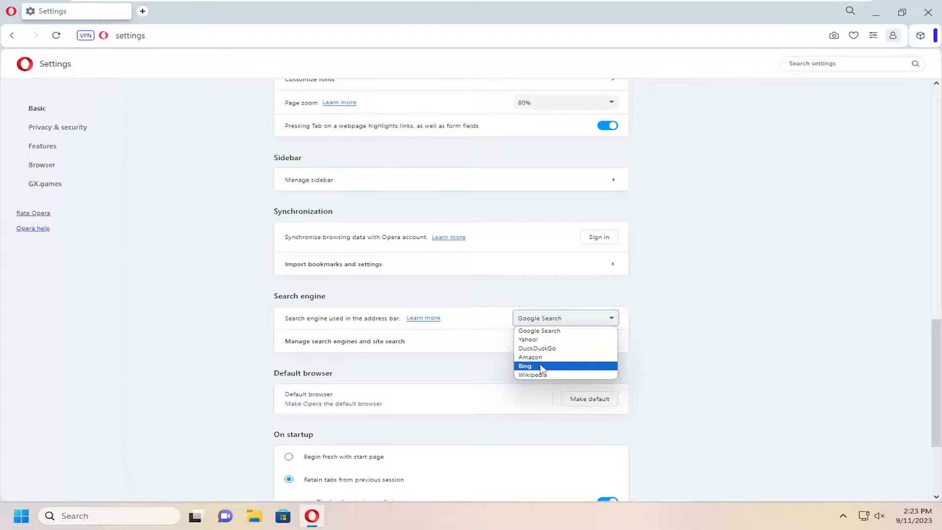
mouse_move(530, 357)
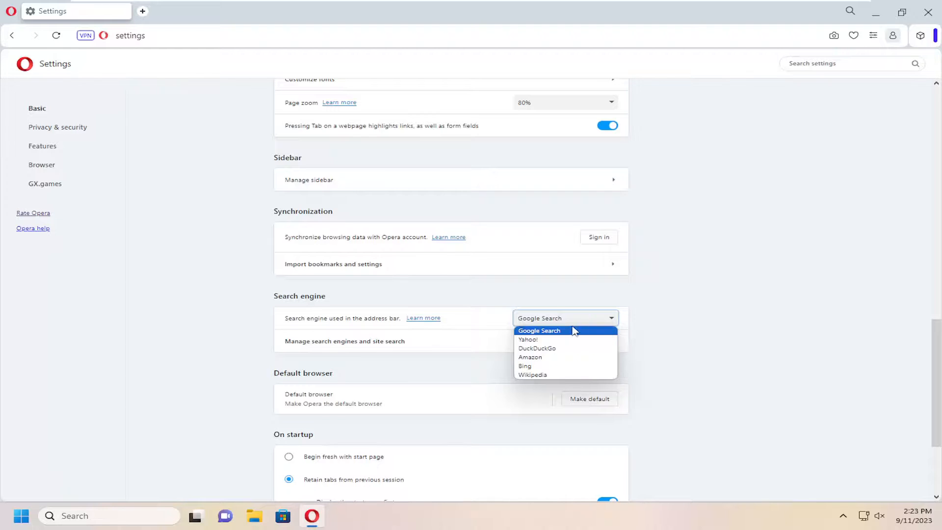
left_click(538, 331)
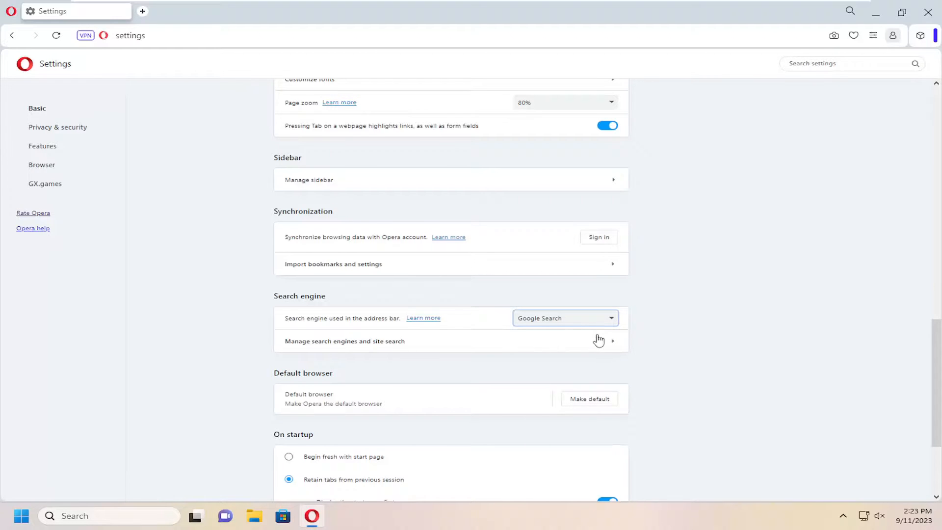
scroll("up", 3)
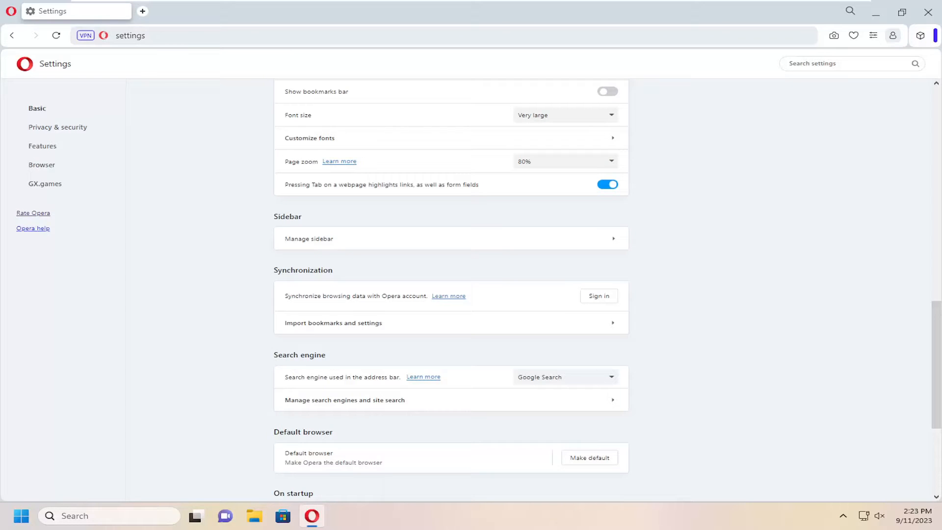
mouse_move(264, 133)
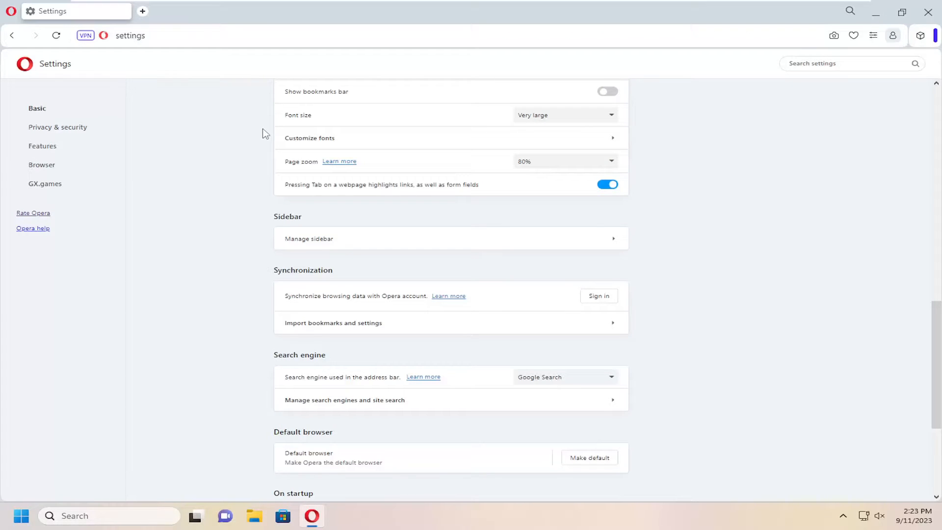